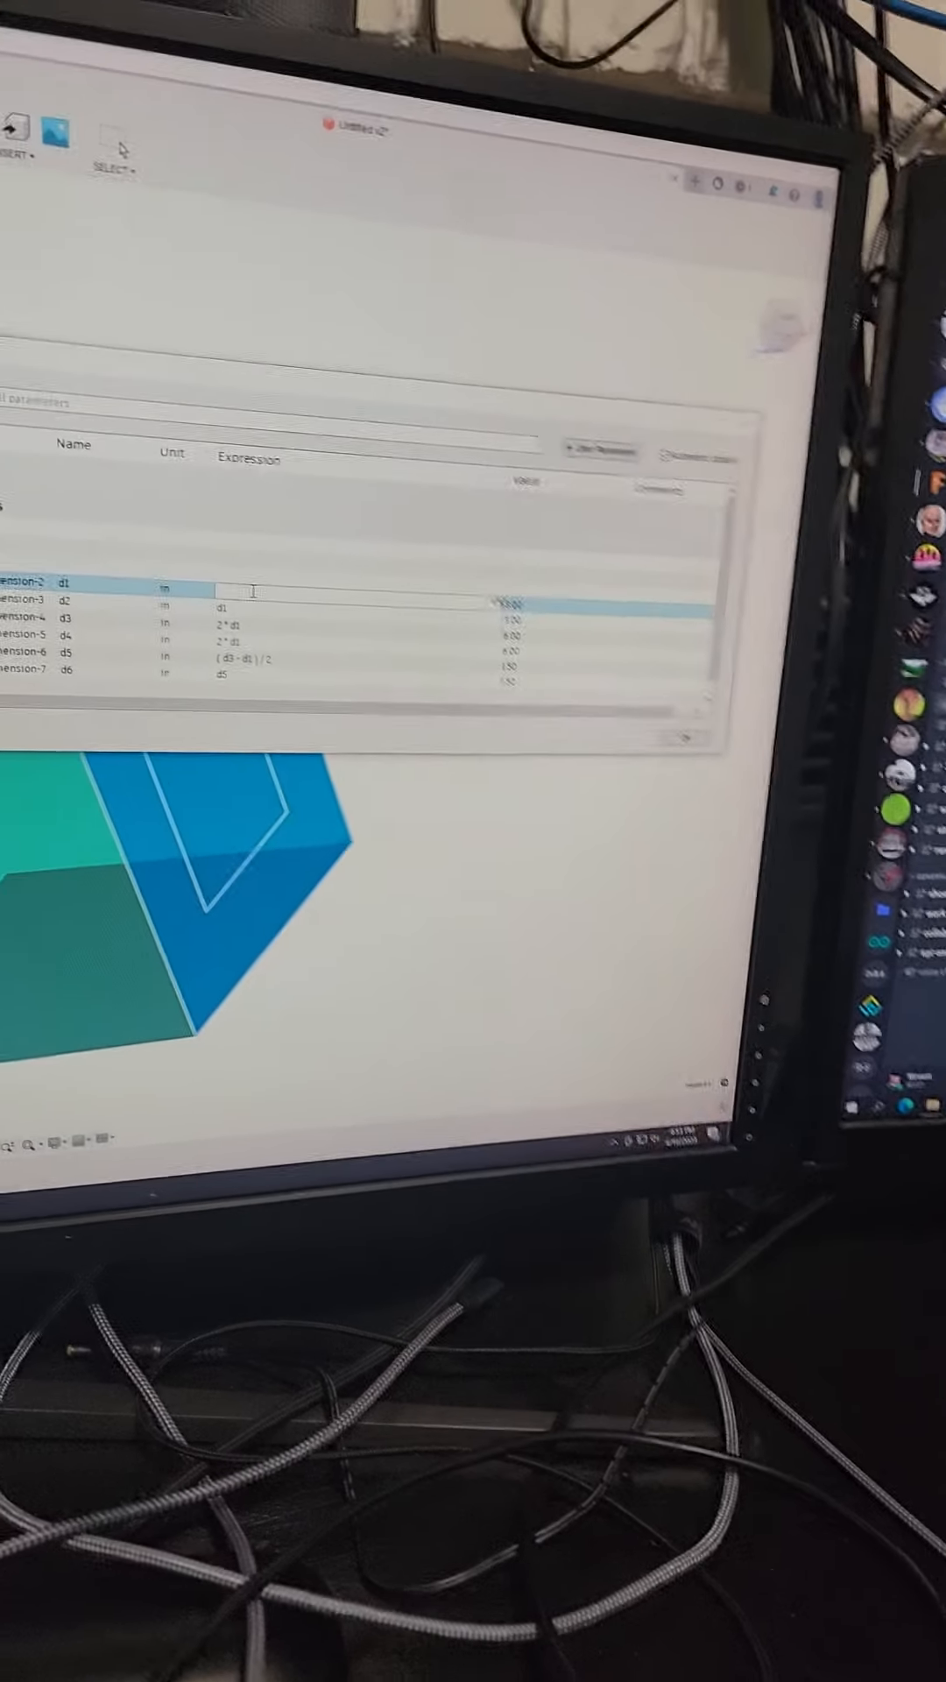
type("11")
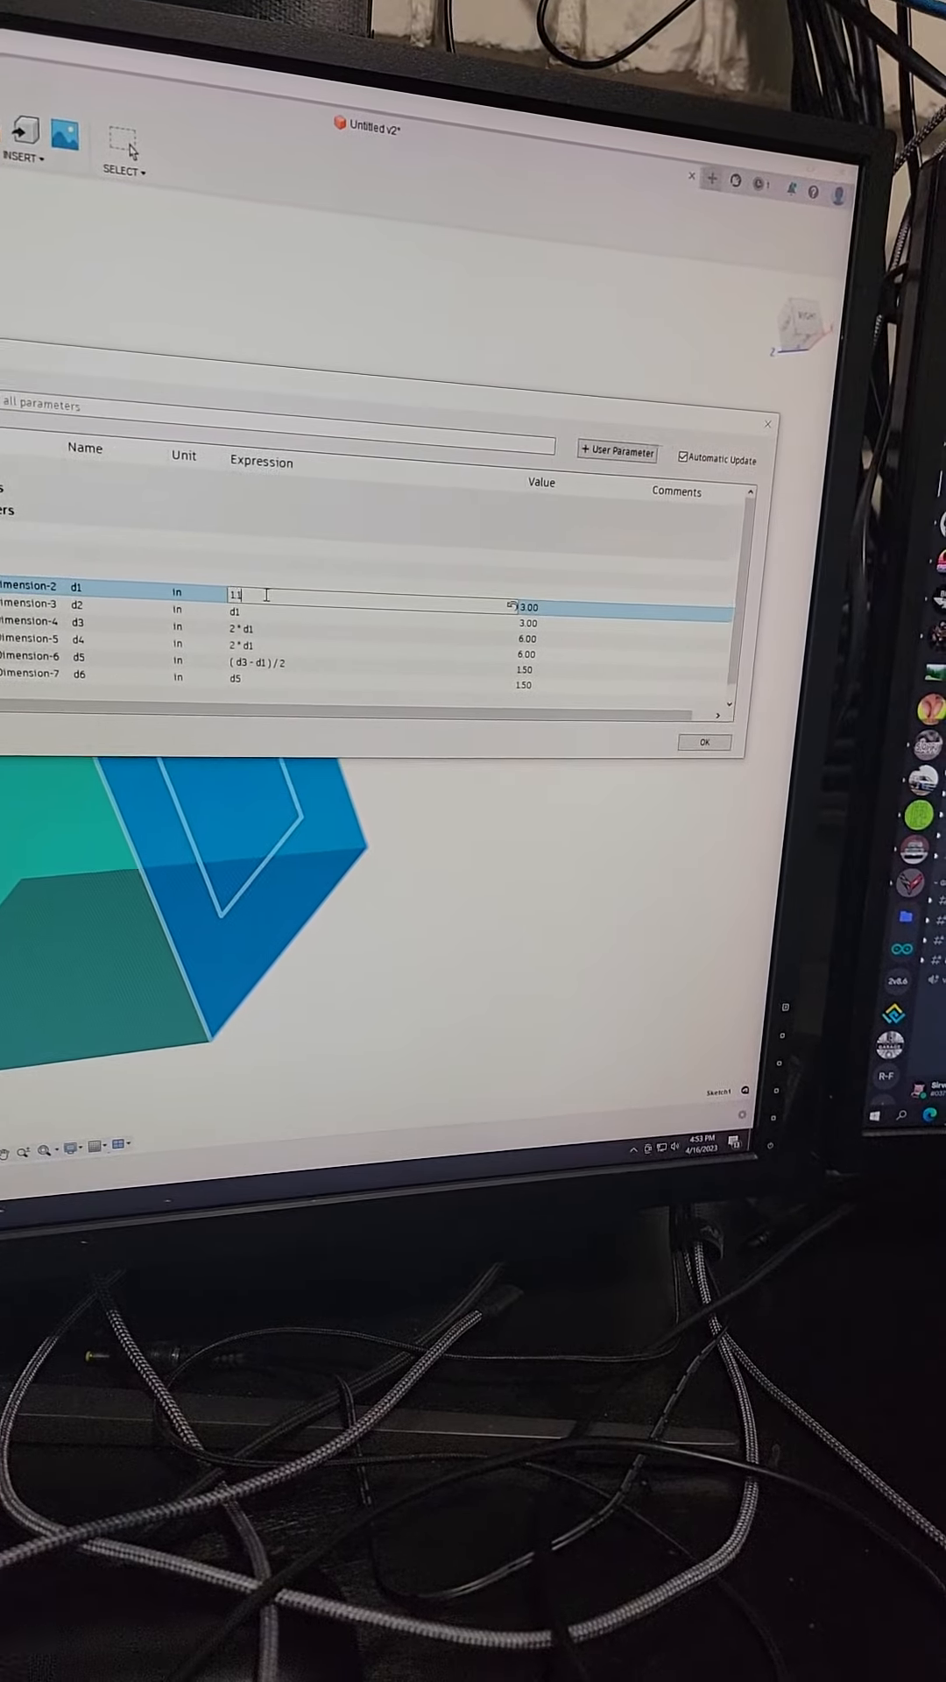
type("1.162587 in")
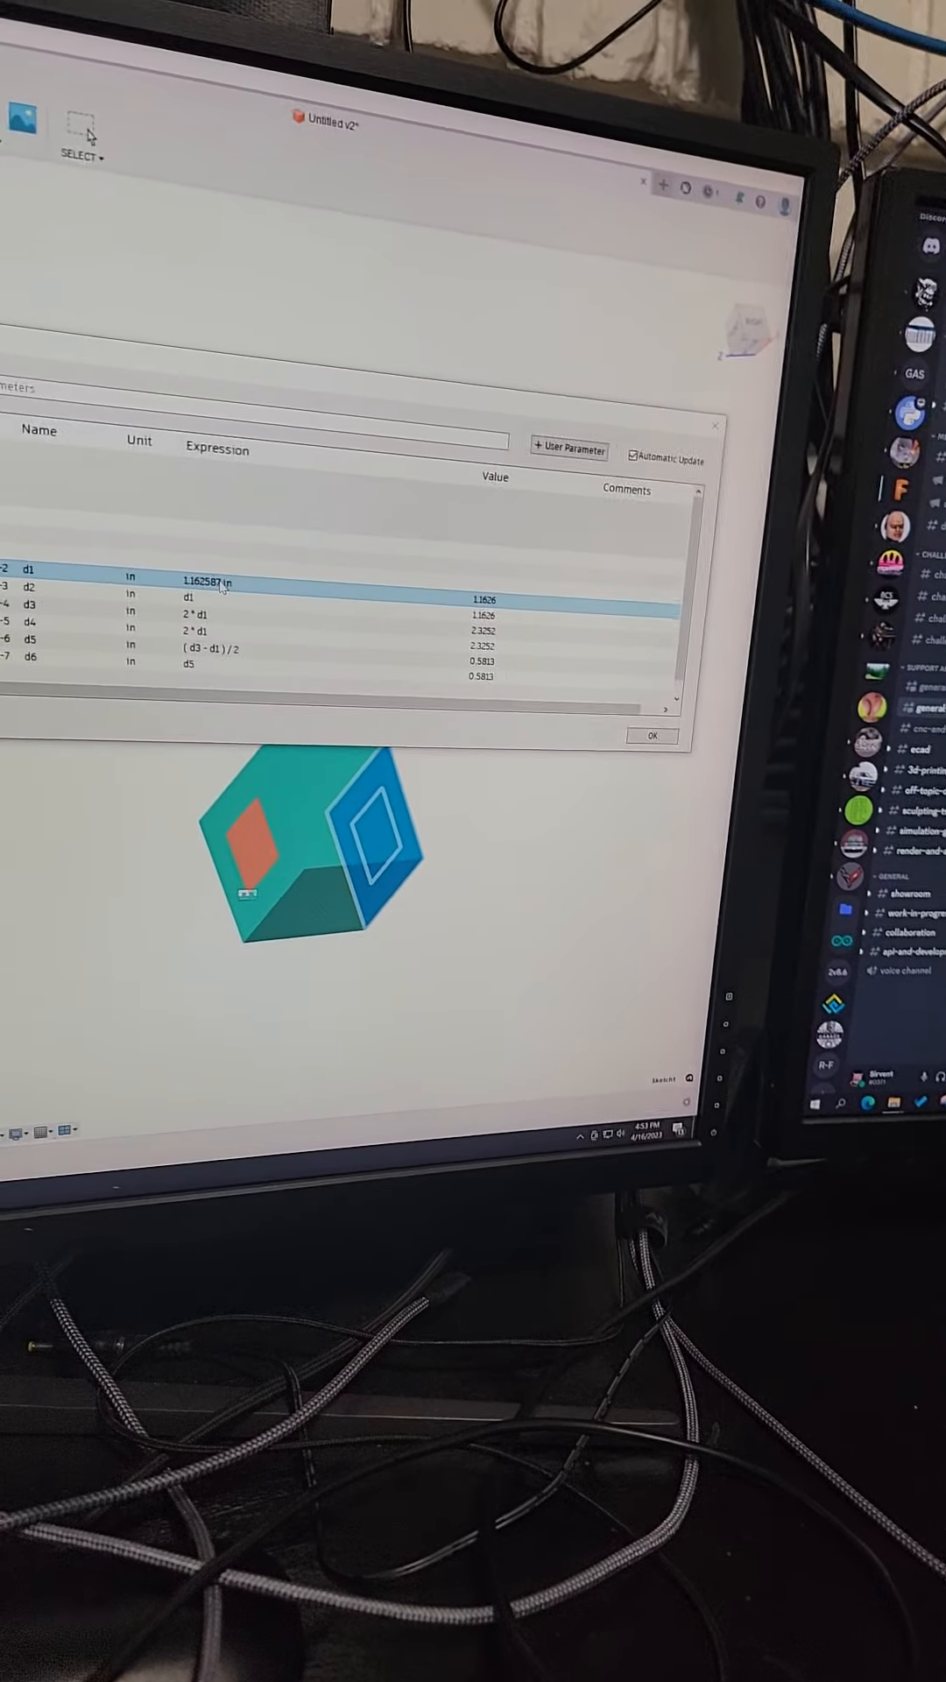